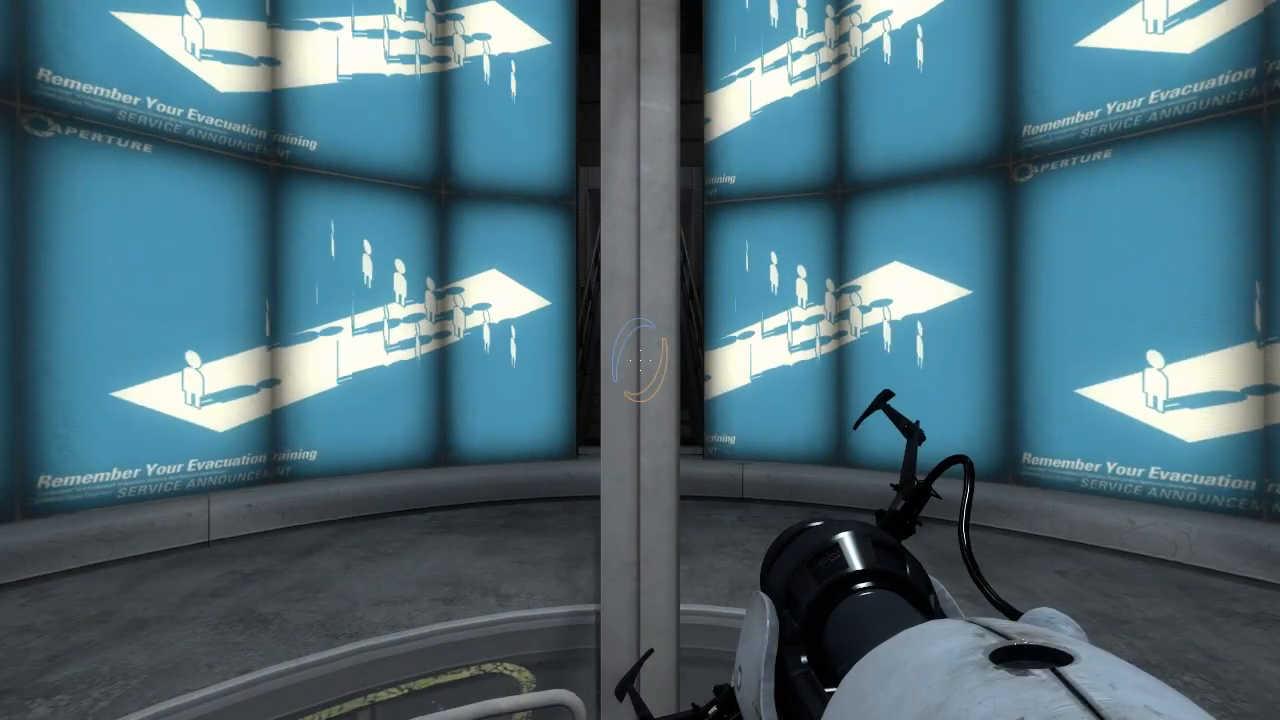
- Dismiss the in-game menu so the Corridor Workshop page shows over the game
key("Escape")
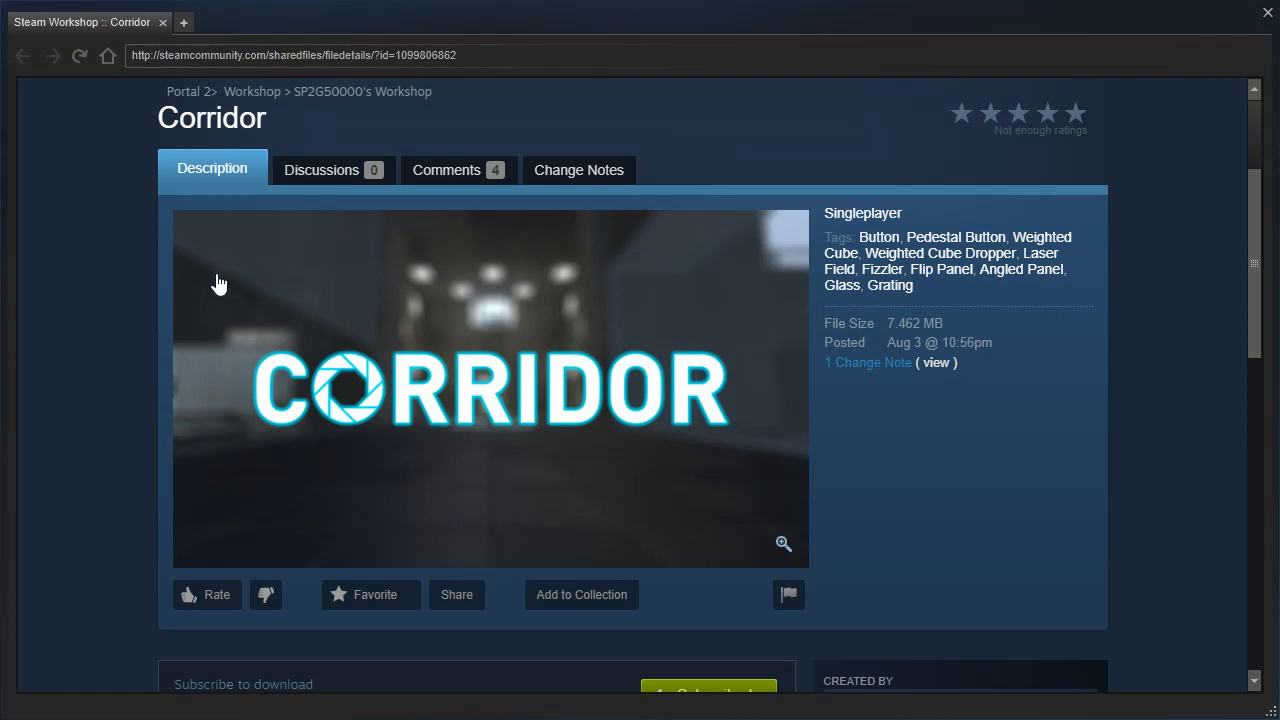
mouse_move(165, 287)
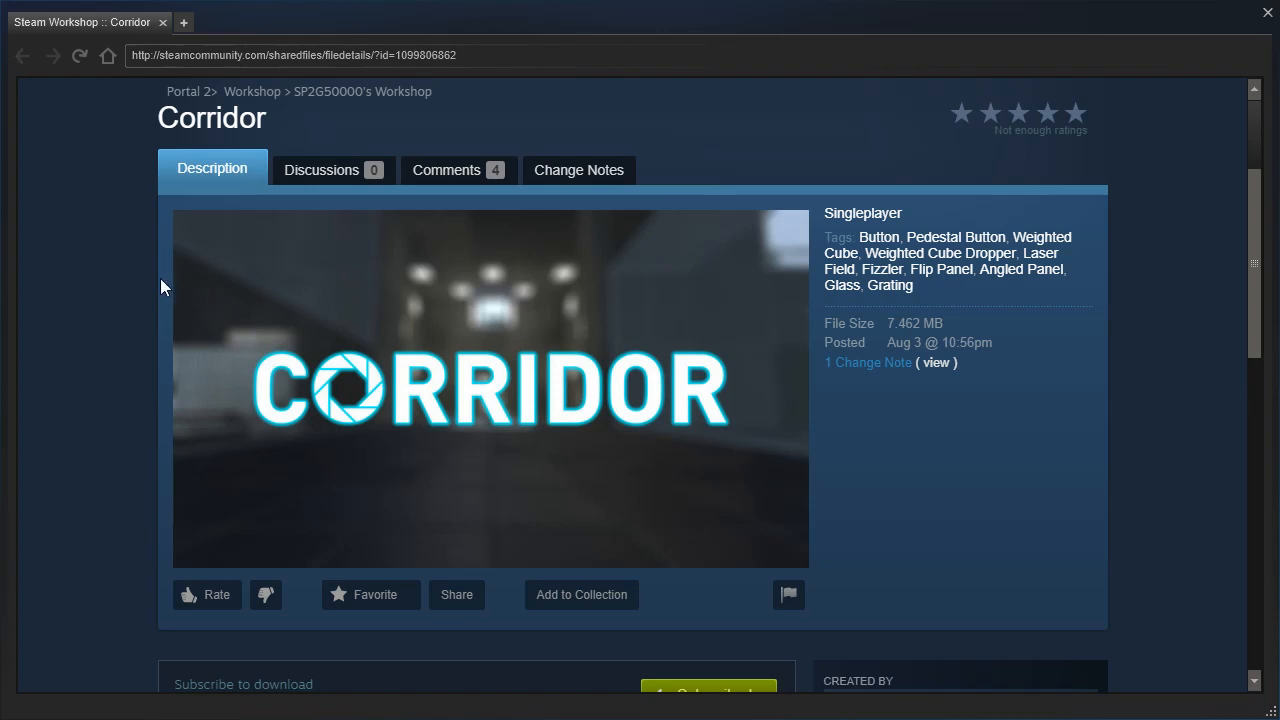
mouse_move(141, 299)
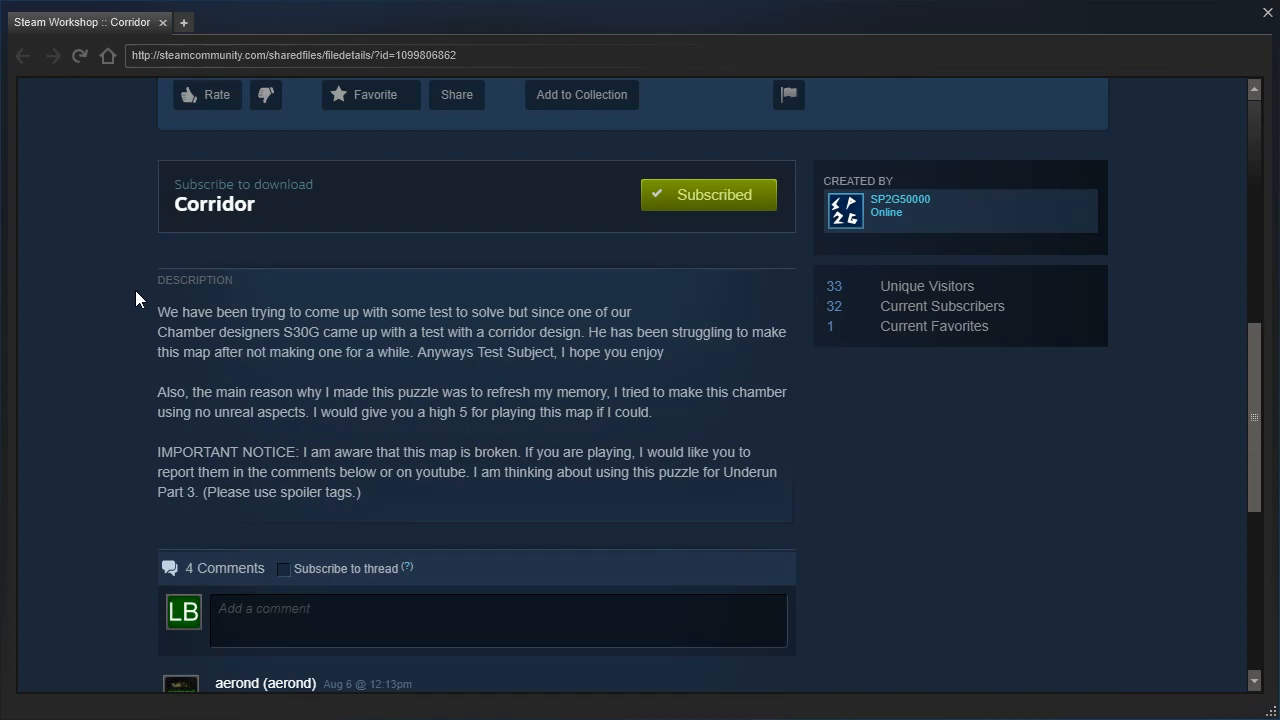
mouse_move(135, 295)
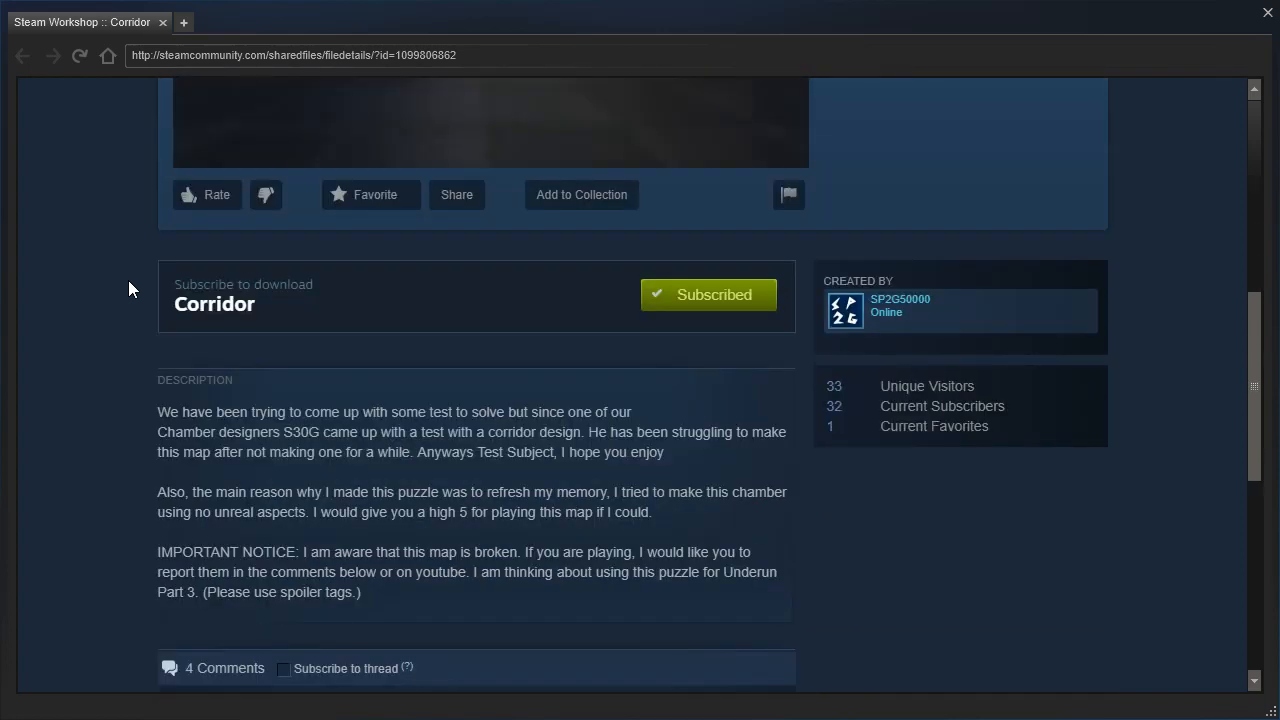
- Scroll through the Corridor Workshop page to read its description
scroll("up", 3)
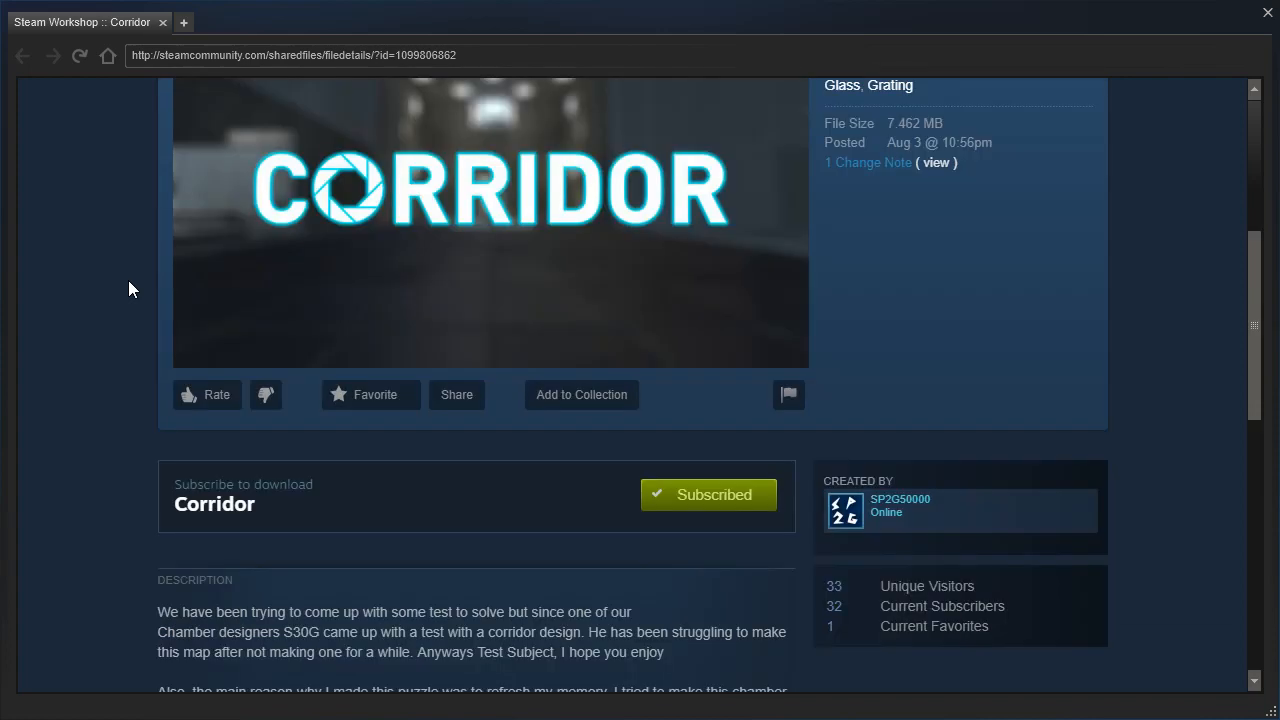
scroll("up", 3)
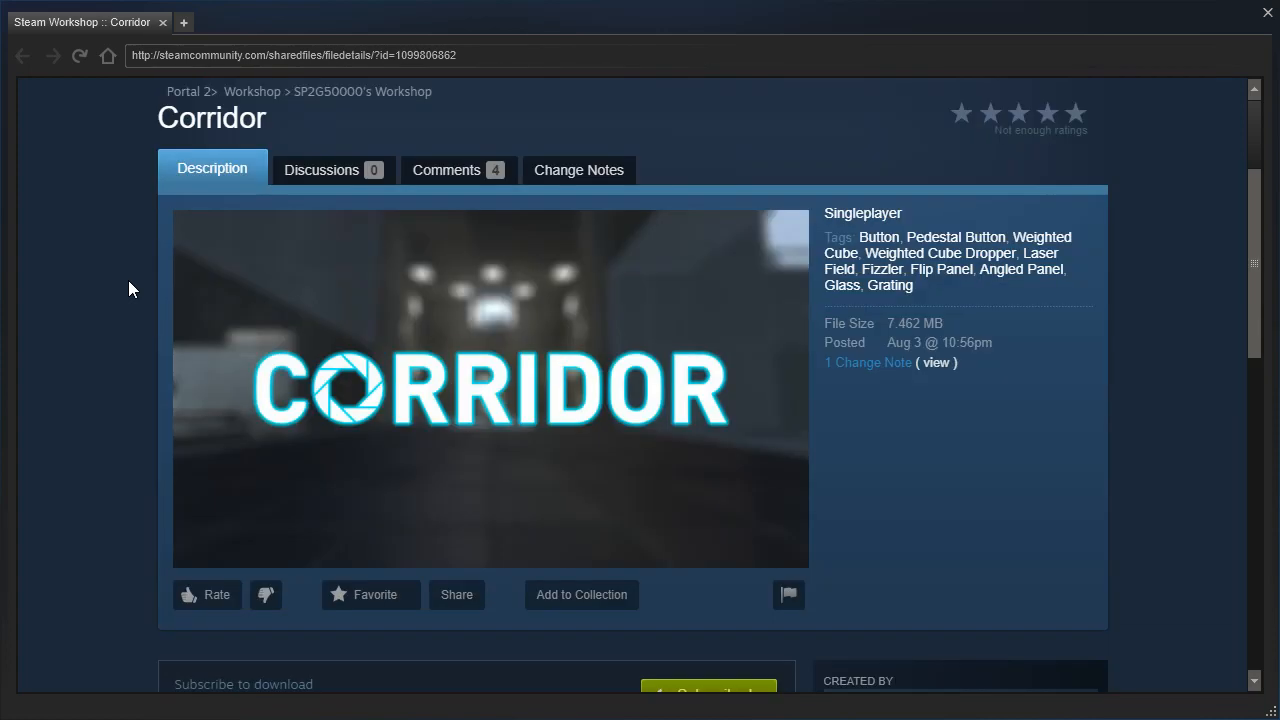
scroll("down", 3)
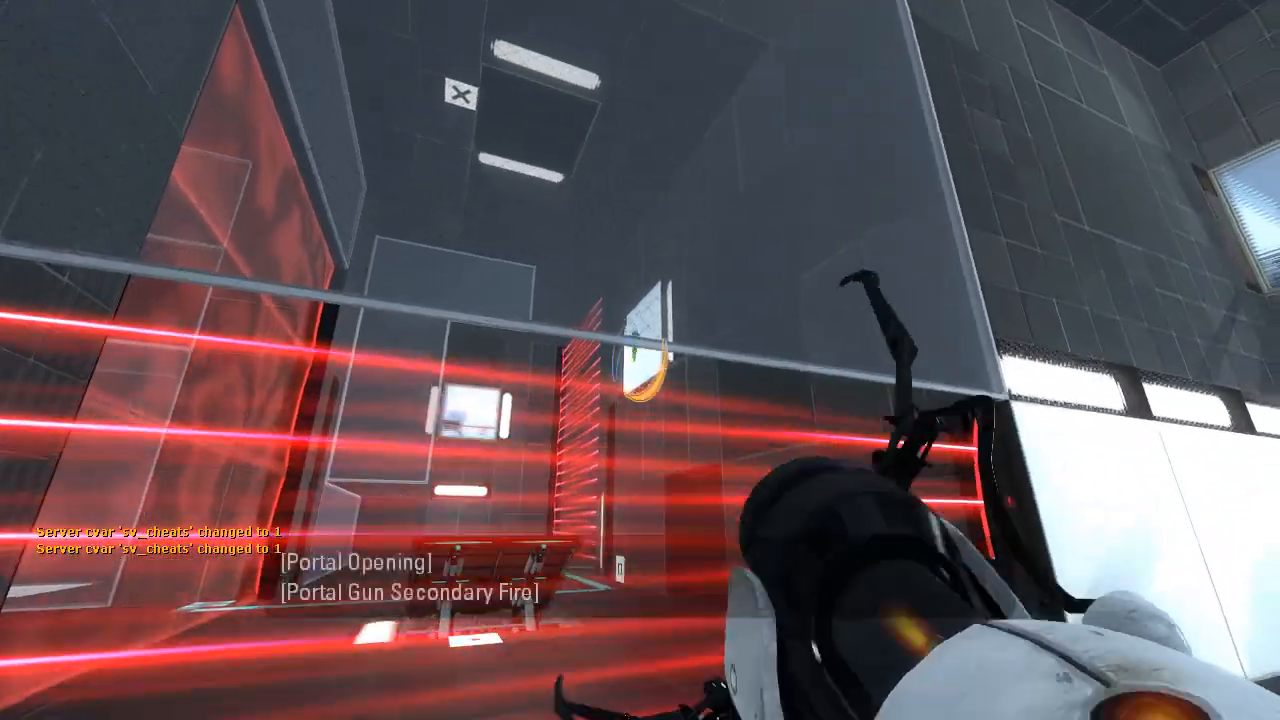
- Shoot a blue portal onto the white floor panel past the red laser field
left_click(640, 360)
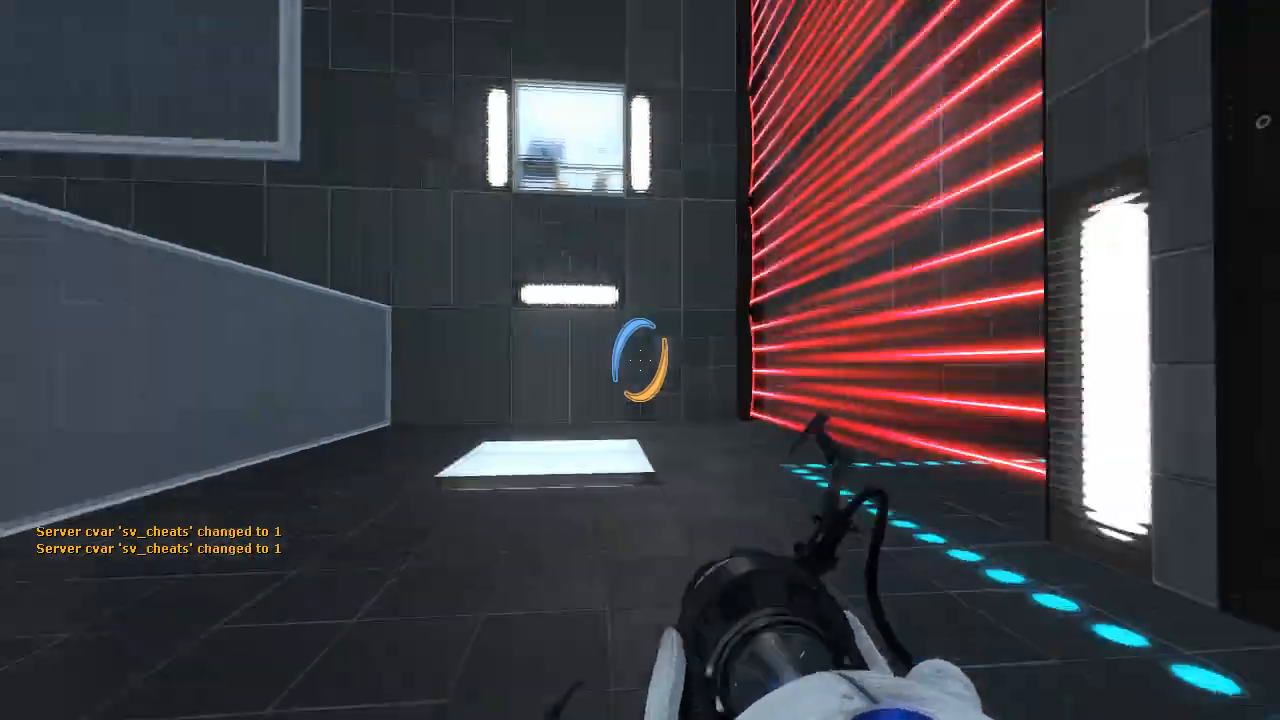
left_click(640, 360)
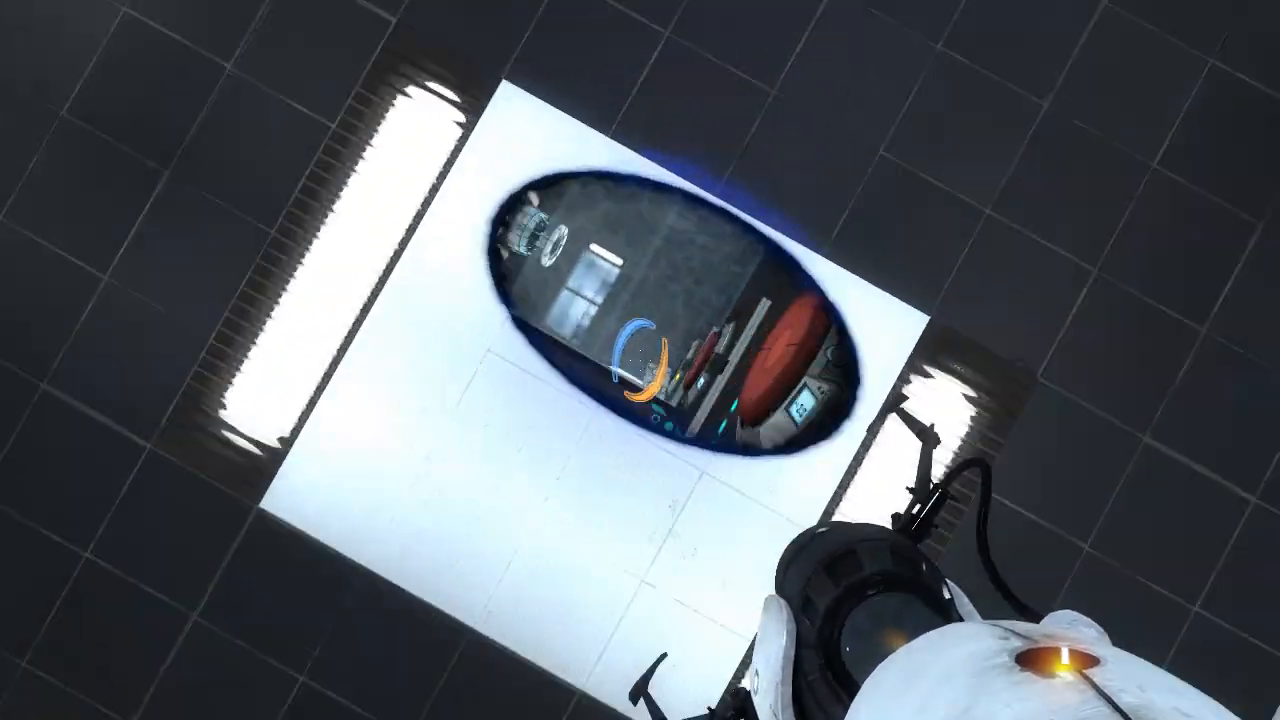
mouse_move(640, 360)
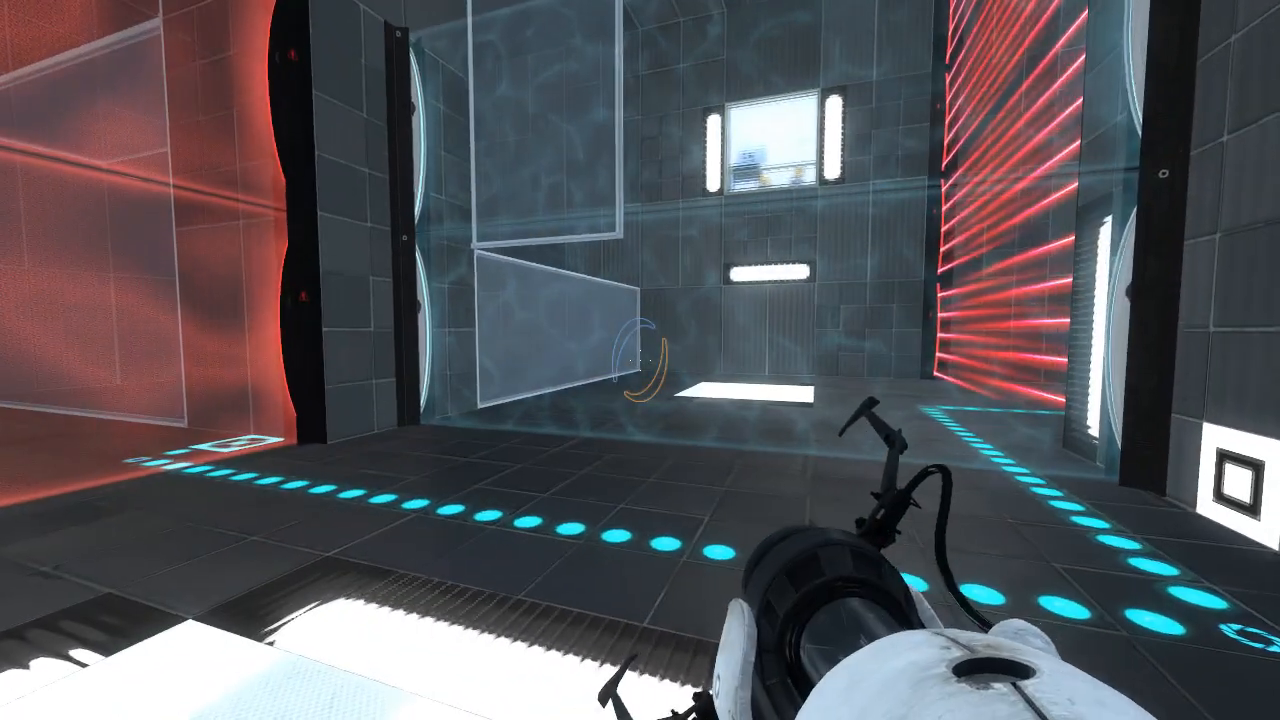
mouse_move(640, 360)
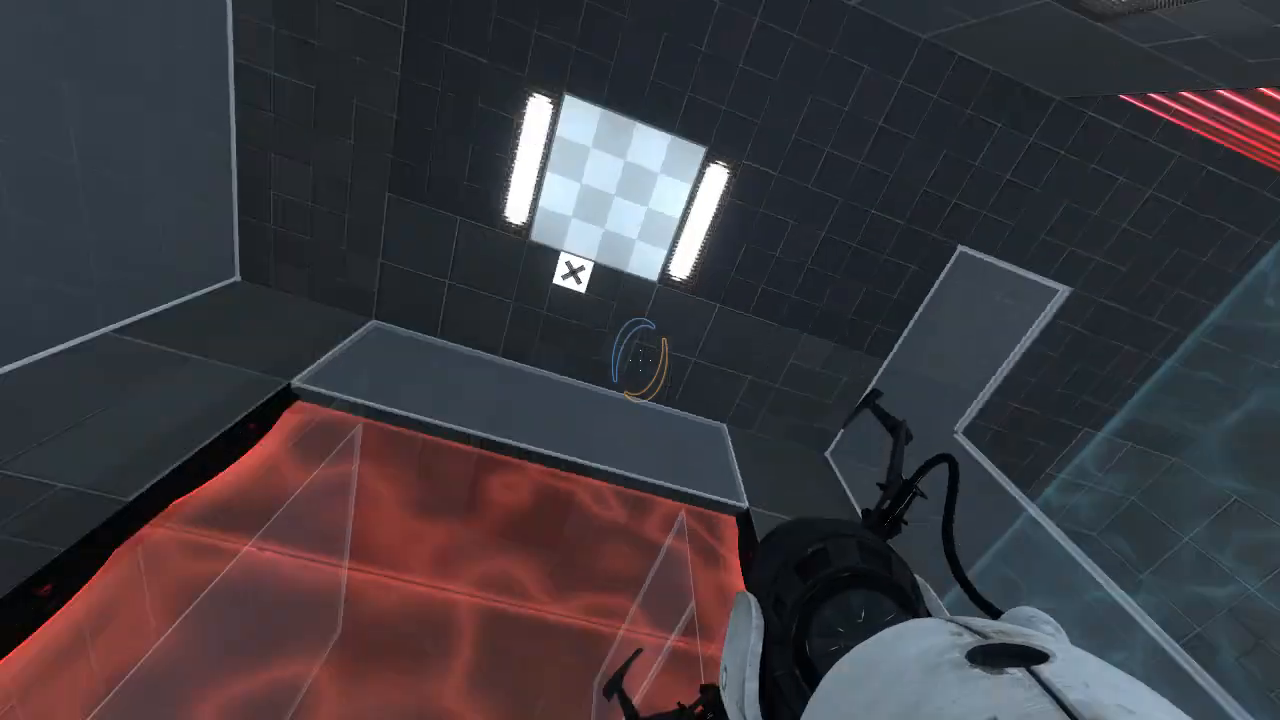
mouse_move(640, 360)
type("h")
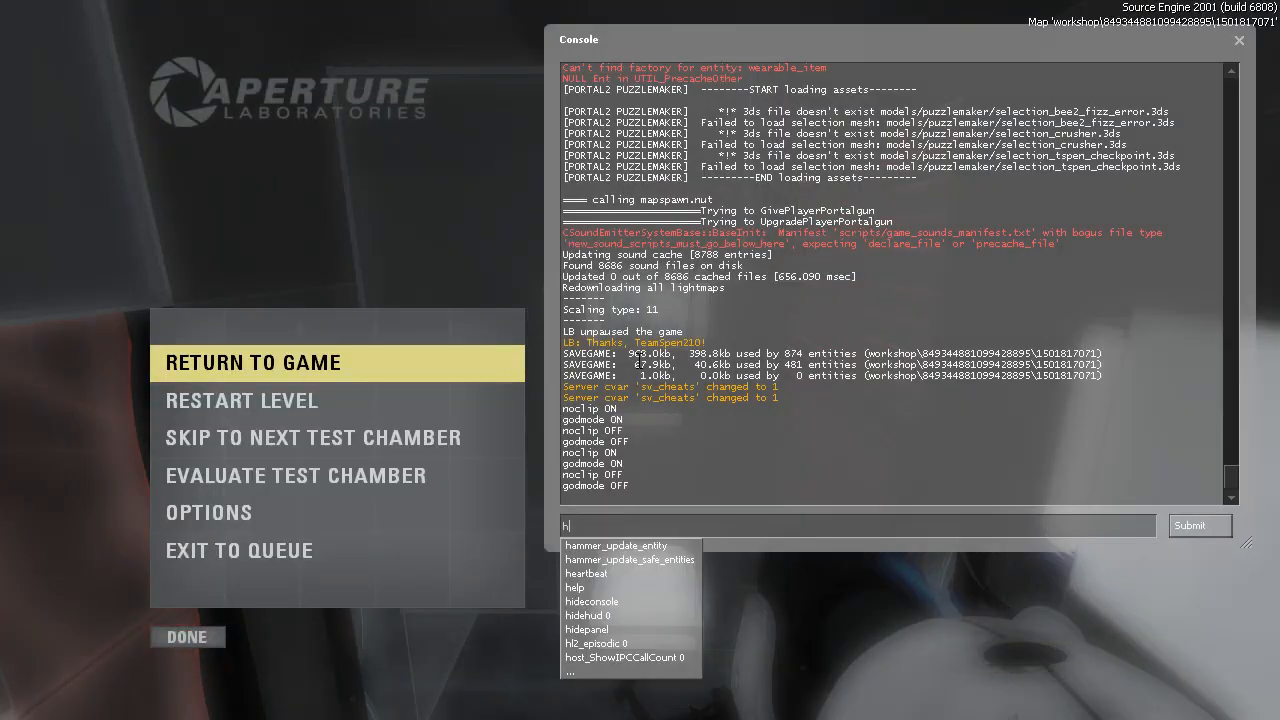
- Set host_timescale to 0.1 in the console and resume play
type("ost_time")
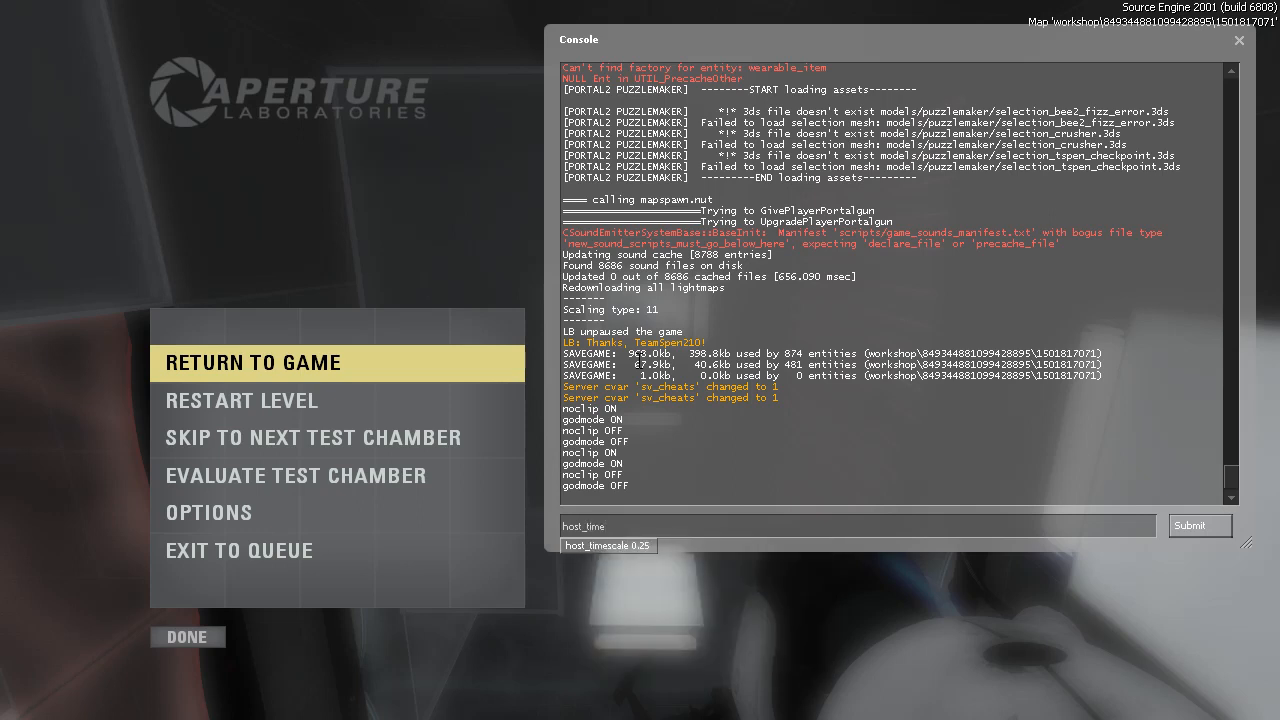
type("host_timescale 0.1")
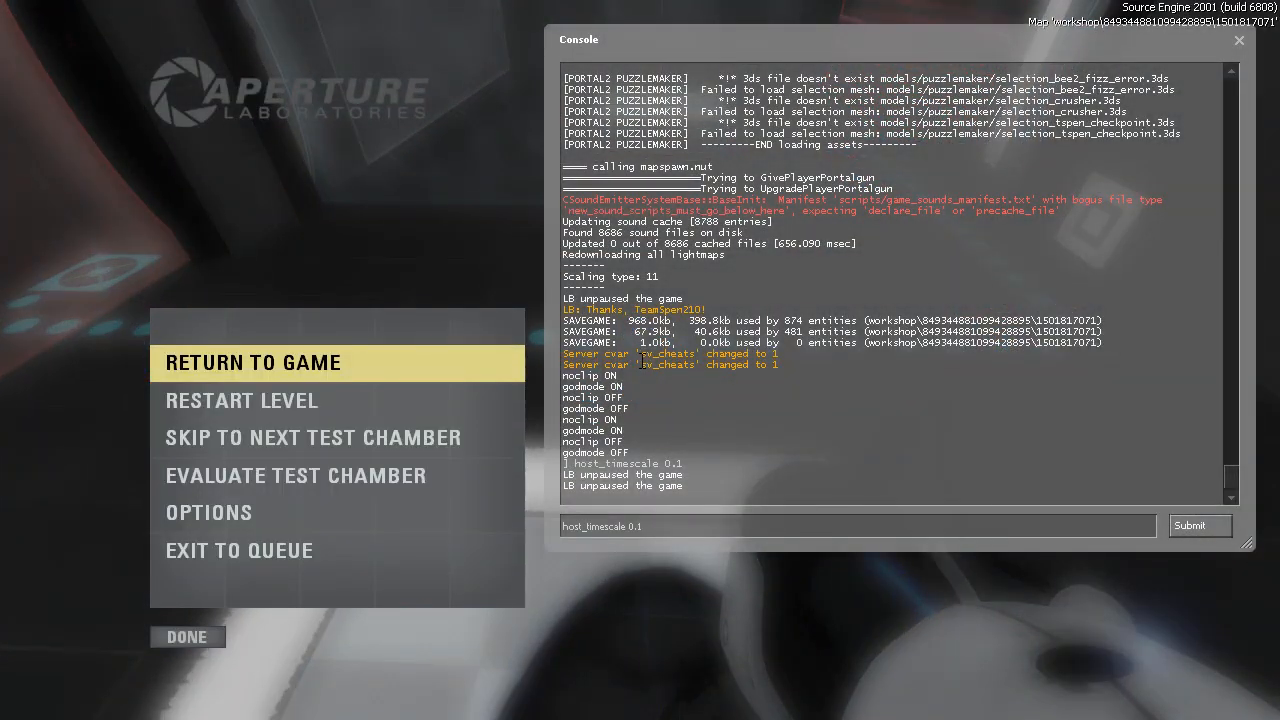
left_click(253, 362)
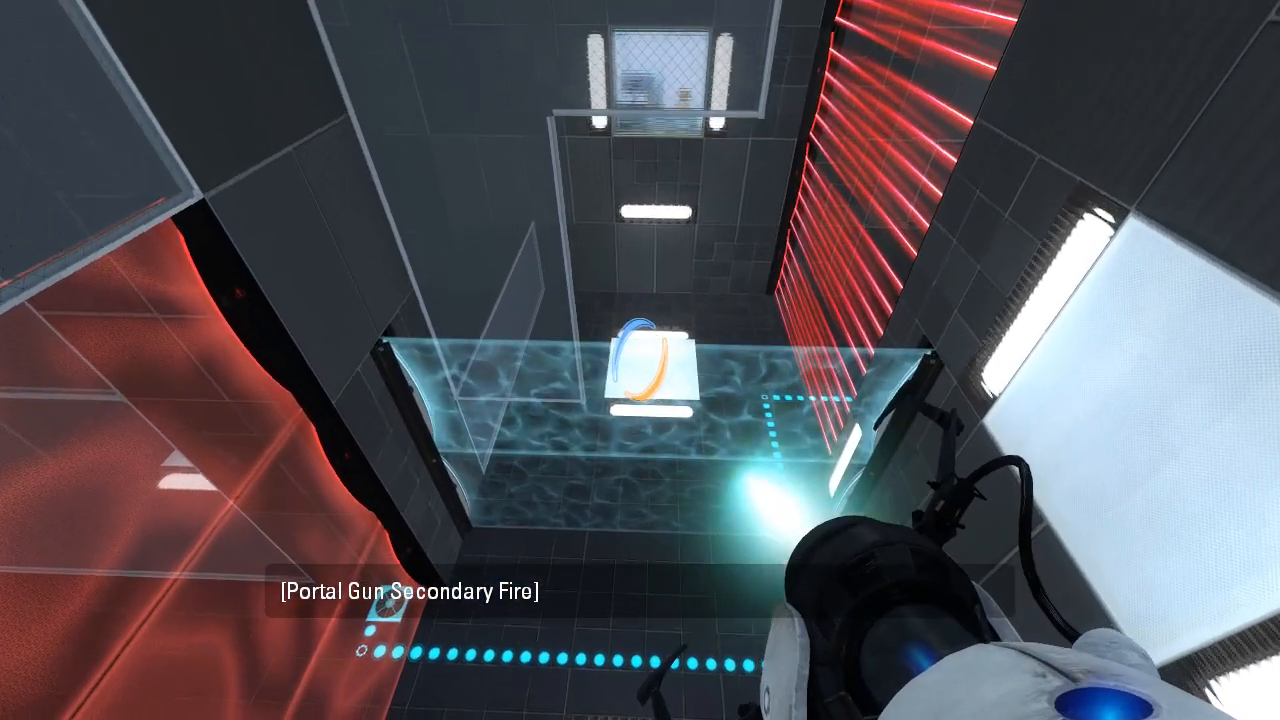
mouse_move(640, 360)
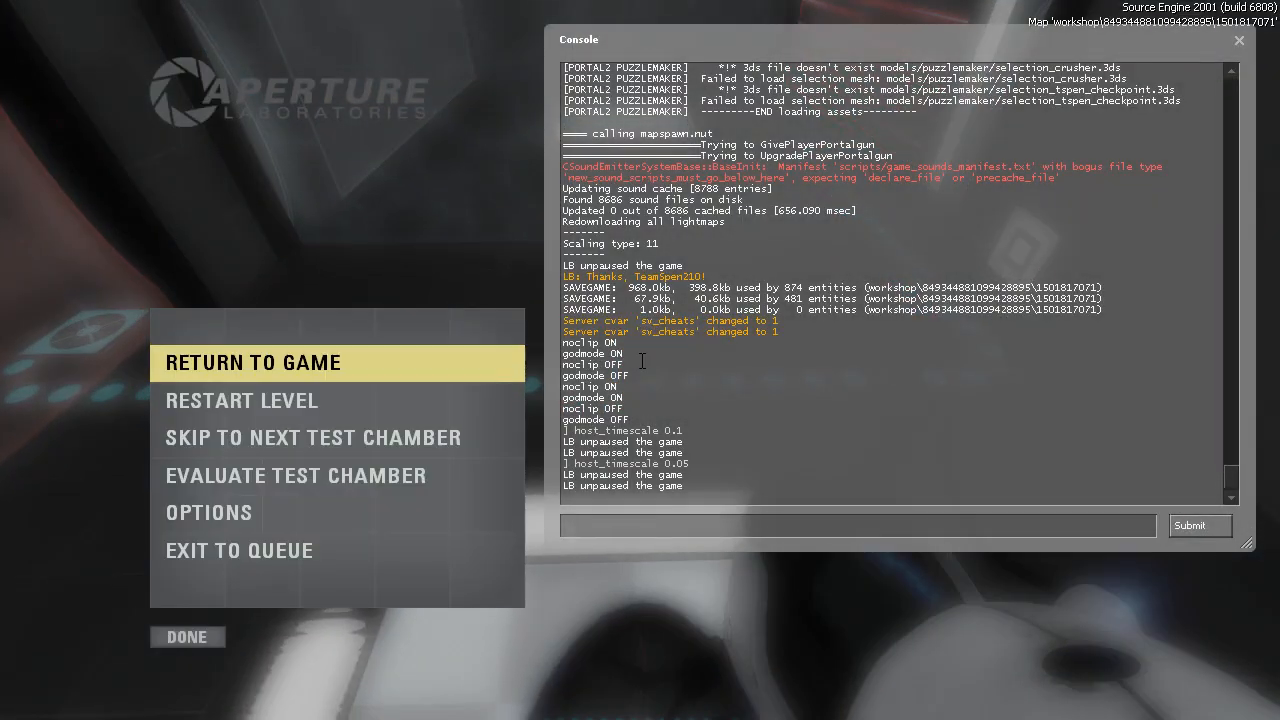
- Type host_timescale 0.0 into the console toward slowing to 0.025
type("host_timescale 0.0")
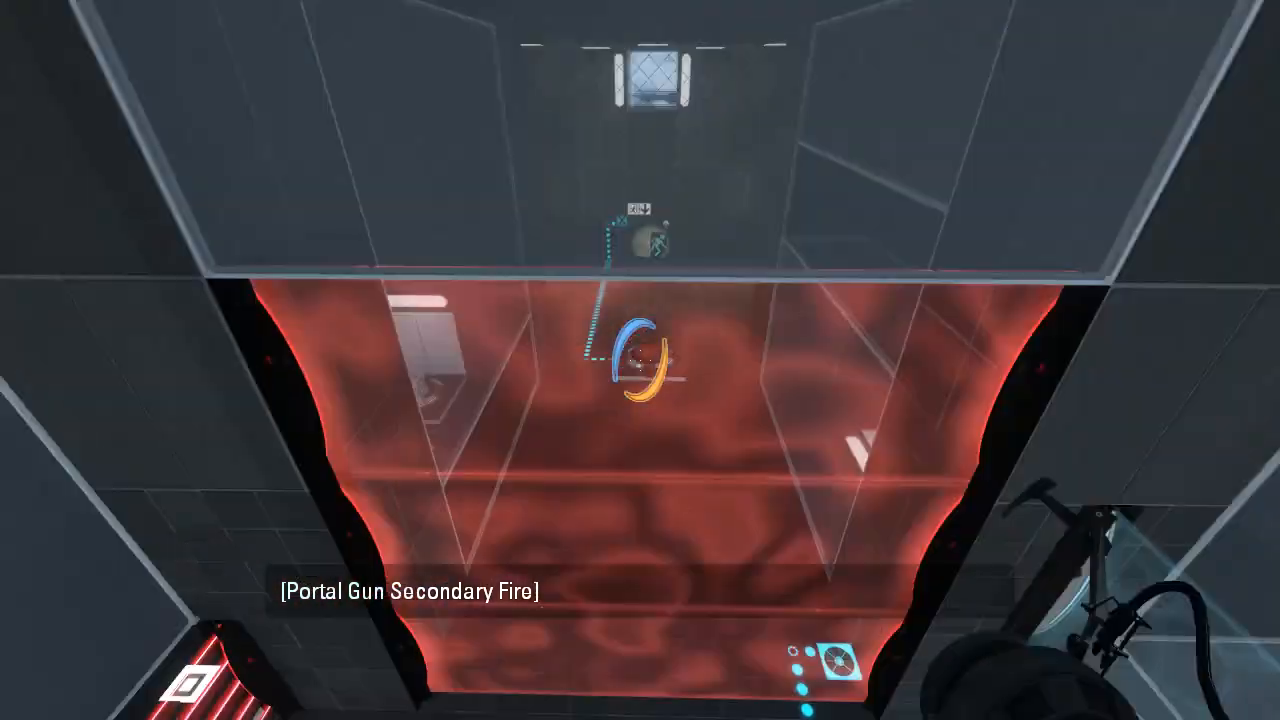
mouse_move(640, 360)
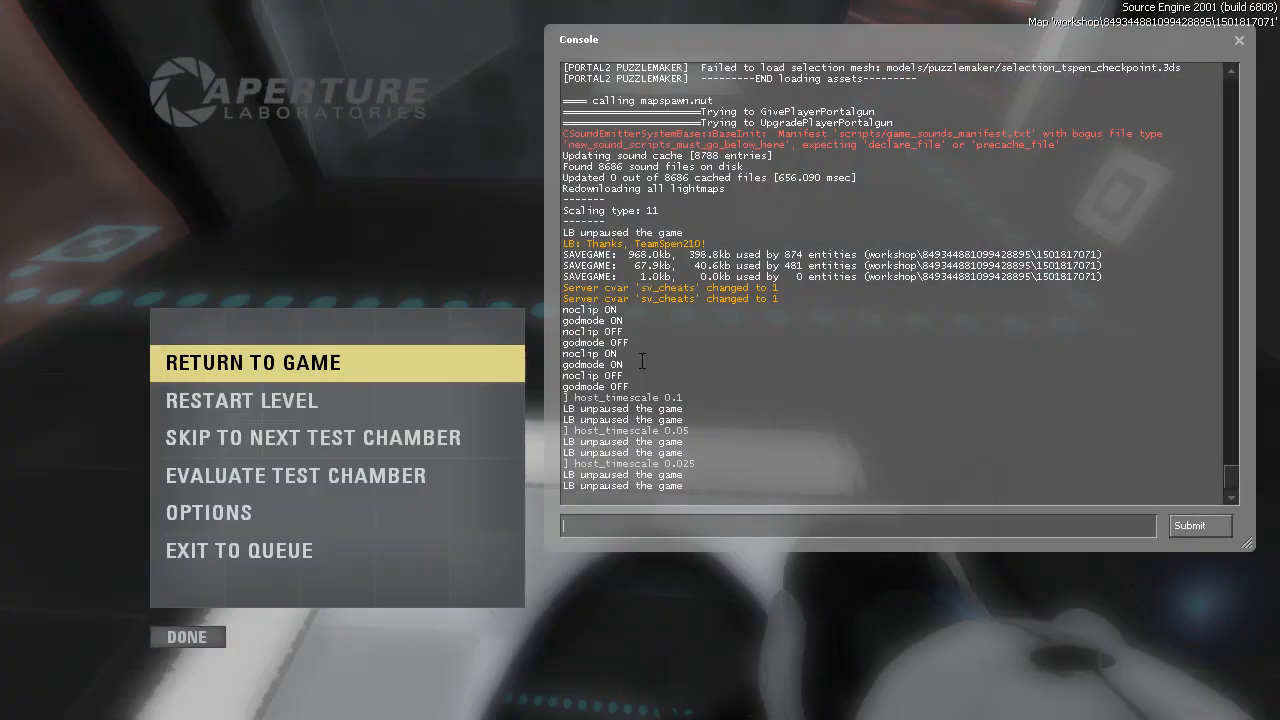
- Set host_timescale to 0.025 and shoot a blue portal onto the white wall
type("host_timescale 0.025")
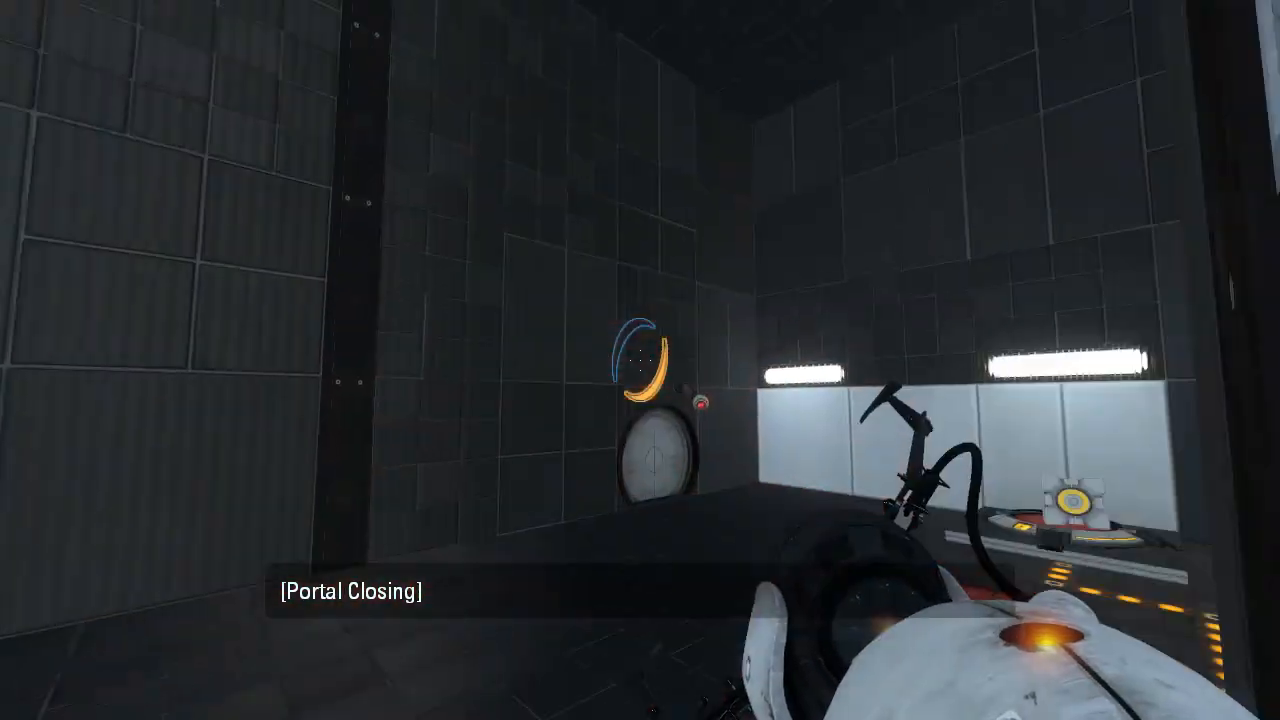
left_click(640, 360)
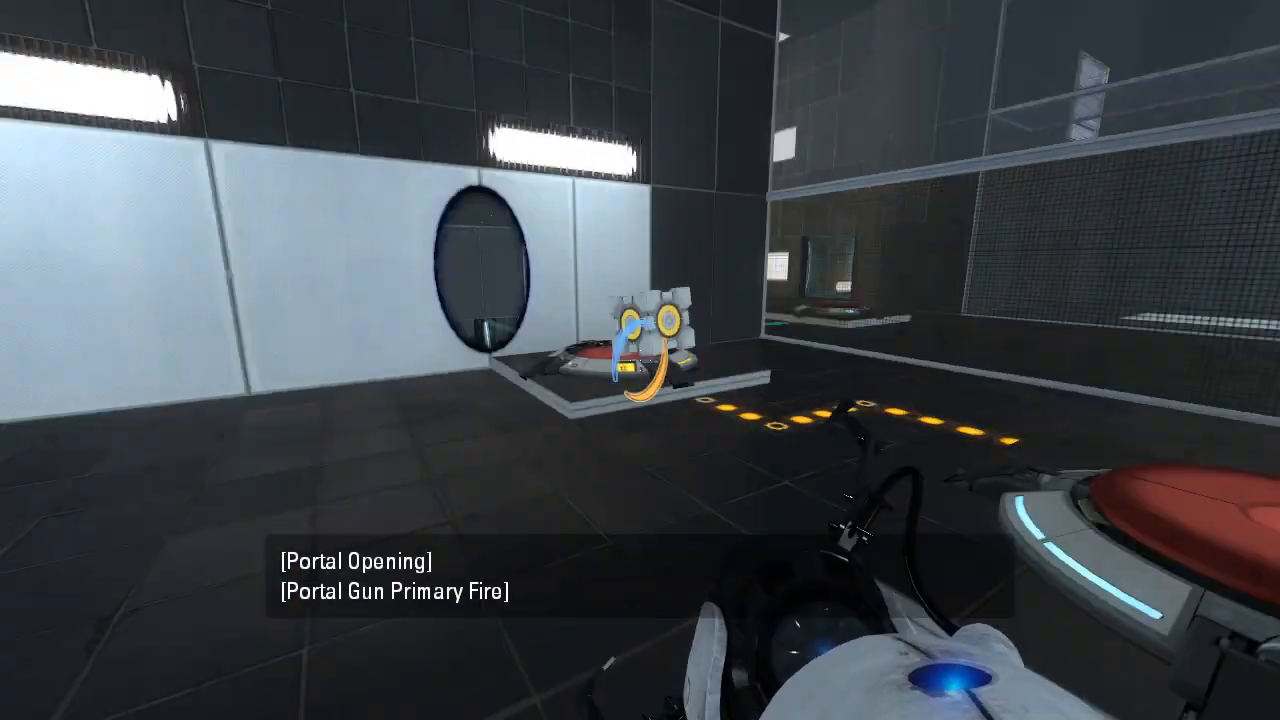